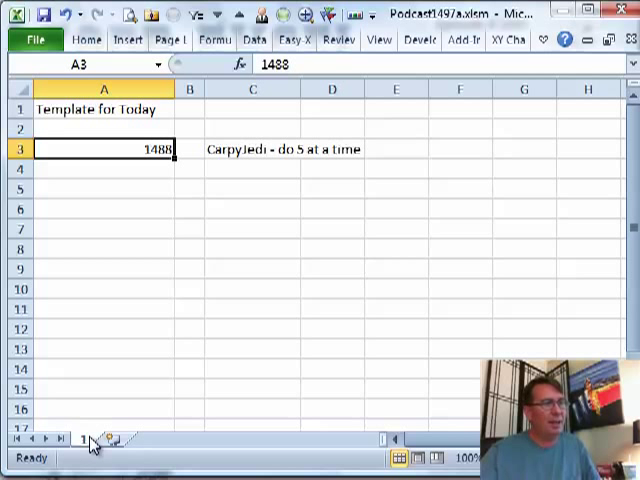
Ctrl+drag the sheet tab '1' rightward to create the duplicate sheet '1 (2)'
{"action": "left_click", "coordinate": [110, 440]}
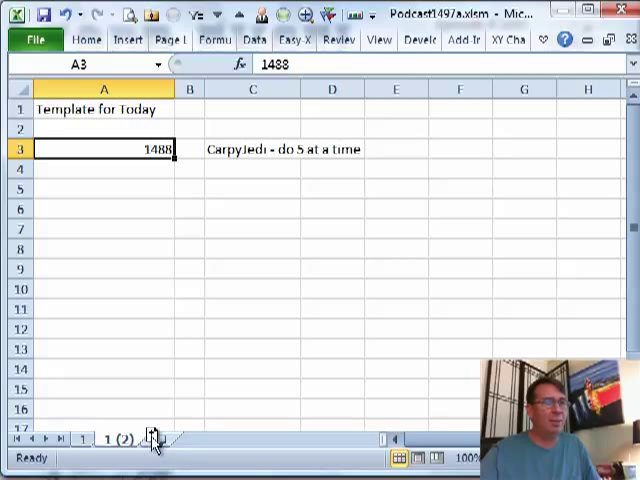
{"action": "left_click", "coordinate": [152, 439]}
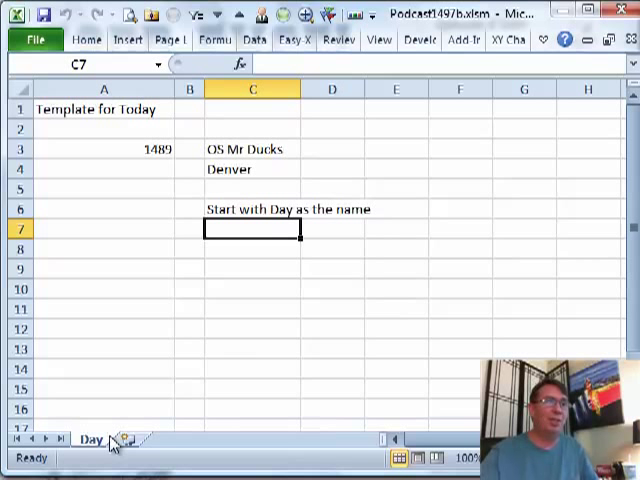
Ctrl+drag the Day tab repeatedly to make copies Day (1) through Day (5)
{"action": "left_click", "coordinate": [112, 440]}
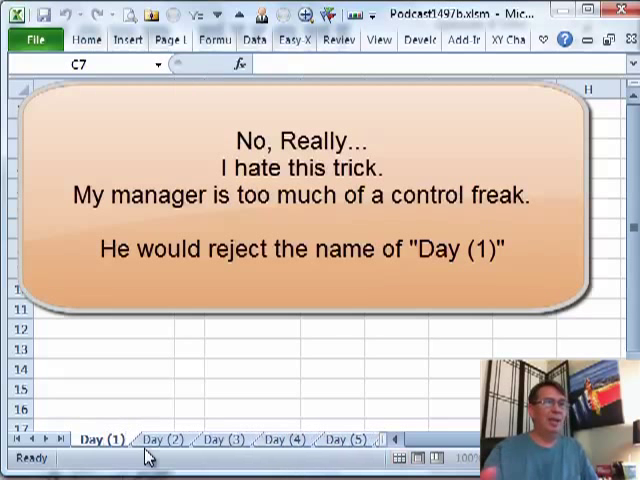
{"action": "left_click", "coordinate": [190, 370]}
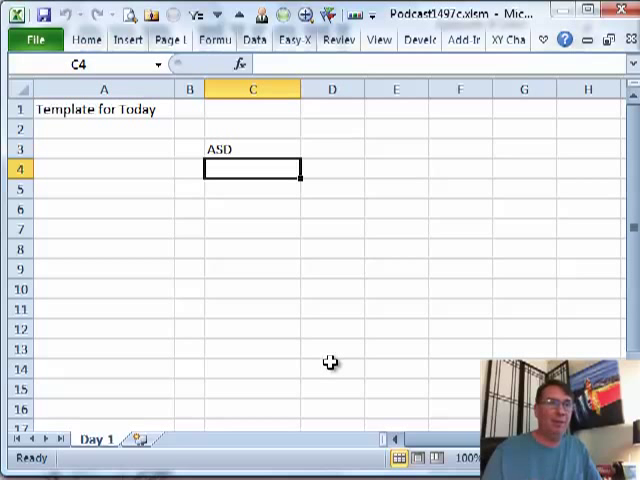
{"action": "mouse_move", "coordinate": [89, 291]}
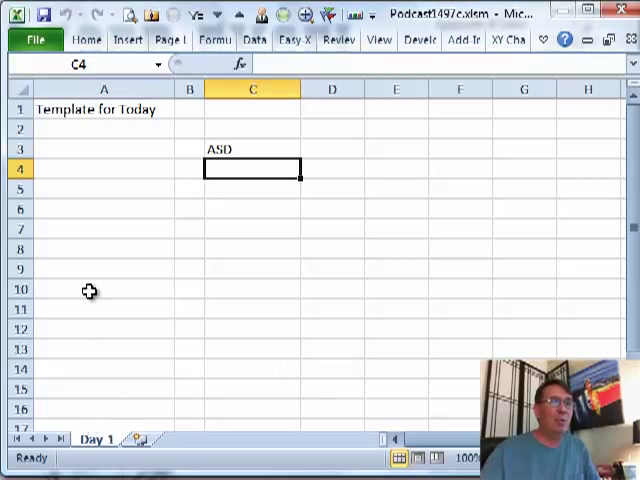
Fill Day 1 to Day 8 down column A, generate Day sheets, and inspect the Day 2 tab
{"action": "type", "text": "Day 1"}
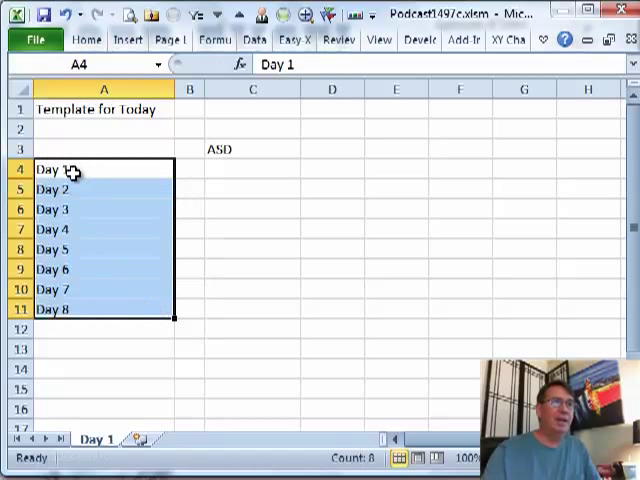
{"action": "mouse_move", "coordinate": [300, 410]}
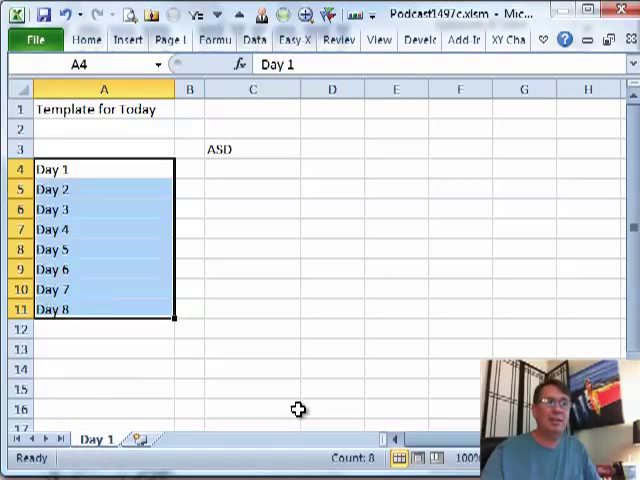
{"action": "key", "text": "Delete"}
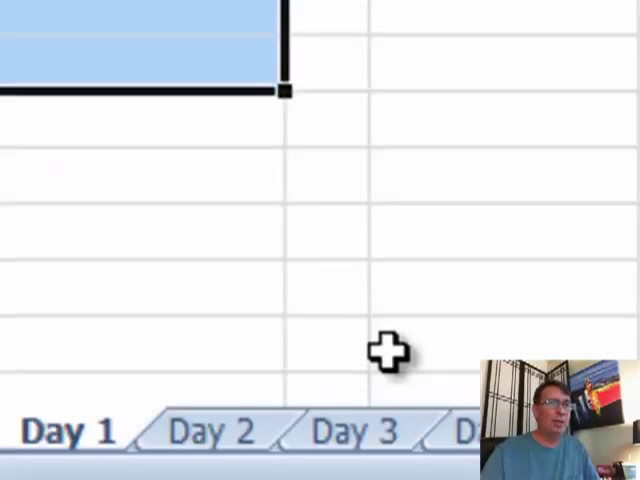
{"action": "left_click", "coordinate": [209, 434]}
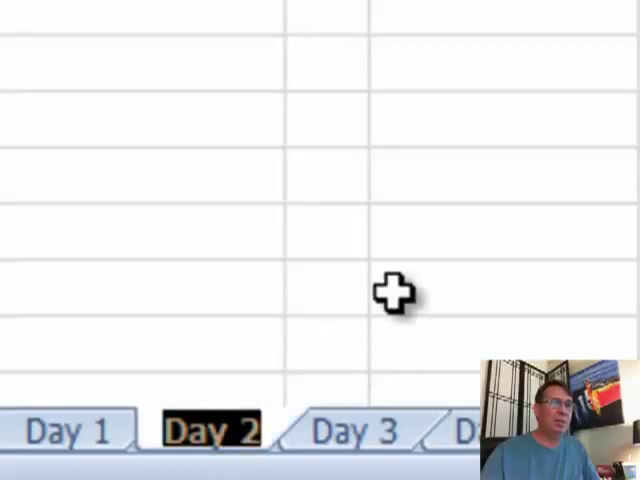
{"action": "double_click", "coordinate": [212, 432]}
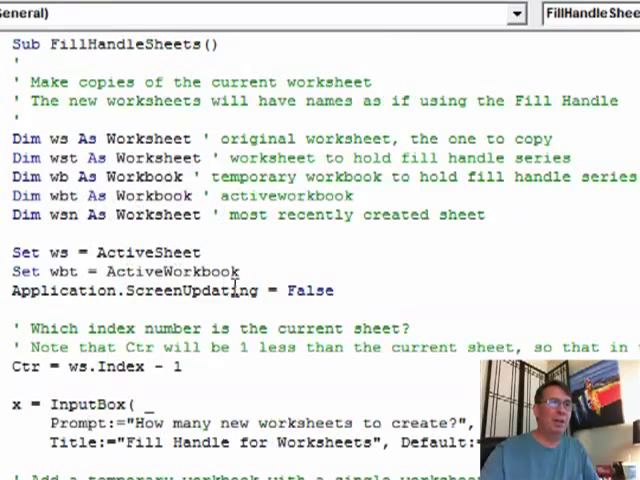
Read the FillHandleSheets macro down to End Sub, then return to the Excel workbook
{"action": "scroll", "scroll_direction": "down", "scroll_amount": 3}
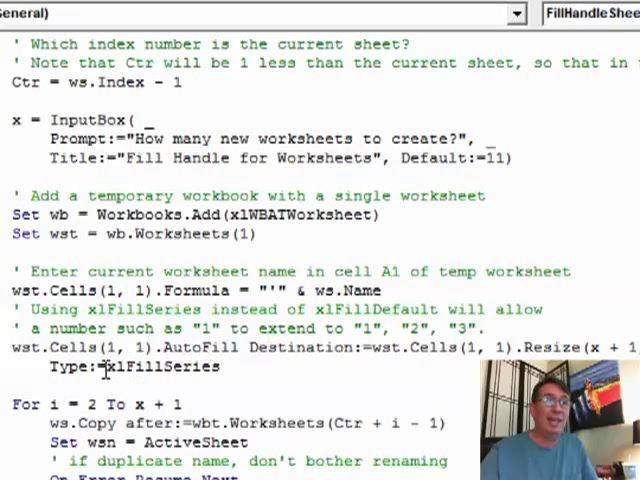
{"action": "scroll", "scroll_direction": "down", "scroll_amount": 3}
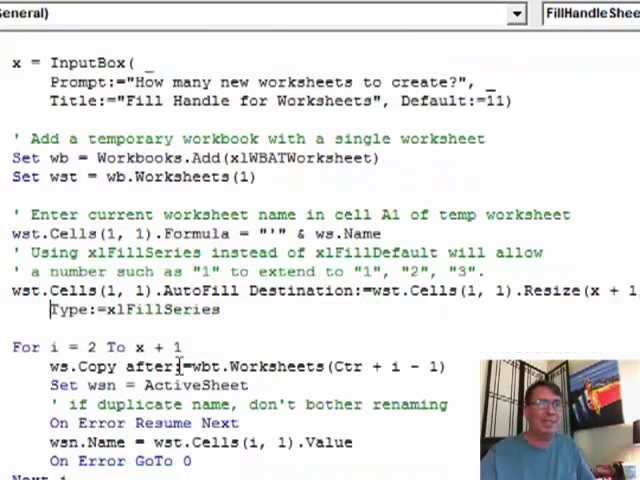
{"action": "scroll", "scroll_direction": "down", "scroll_amount": 3}
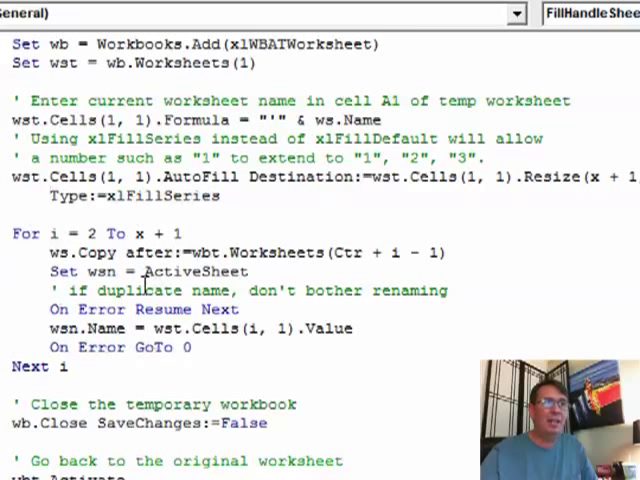
{"action": "scroll", "scroll_direction": "down", "scroll_amount": 3}
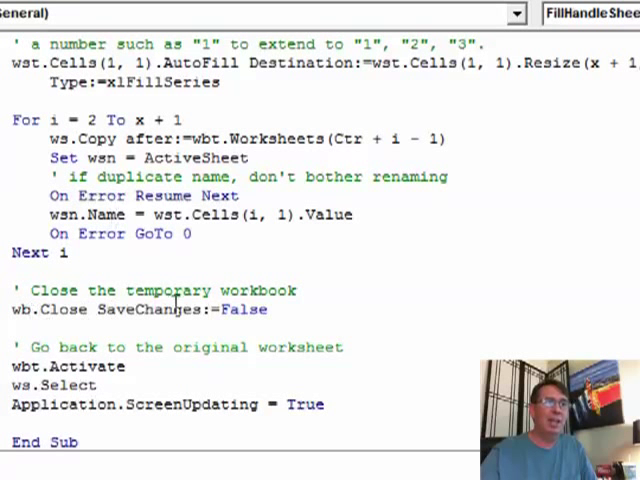
{"action": "scroll", "scroll_direction": "down", "scroll_amount": 3}
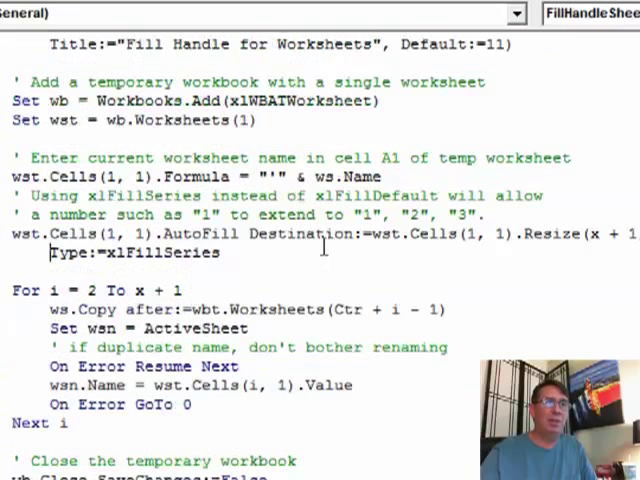
{"action": "key", "text": "Alt+Tab"}
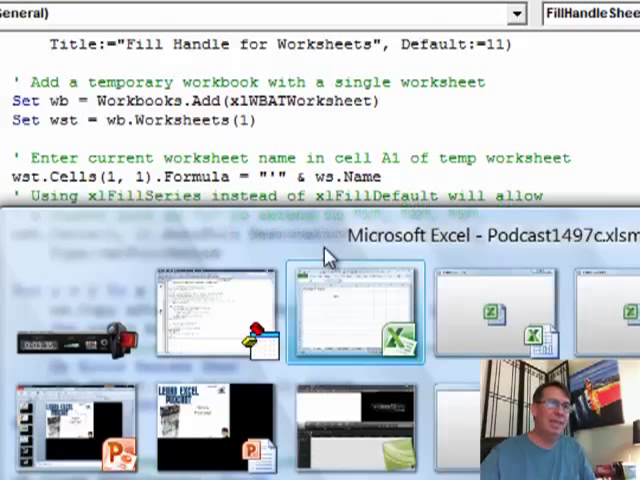